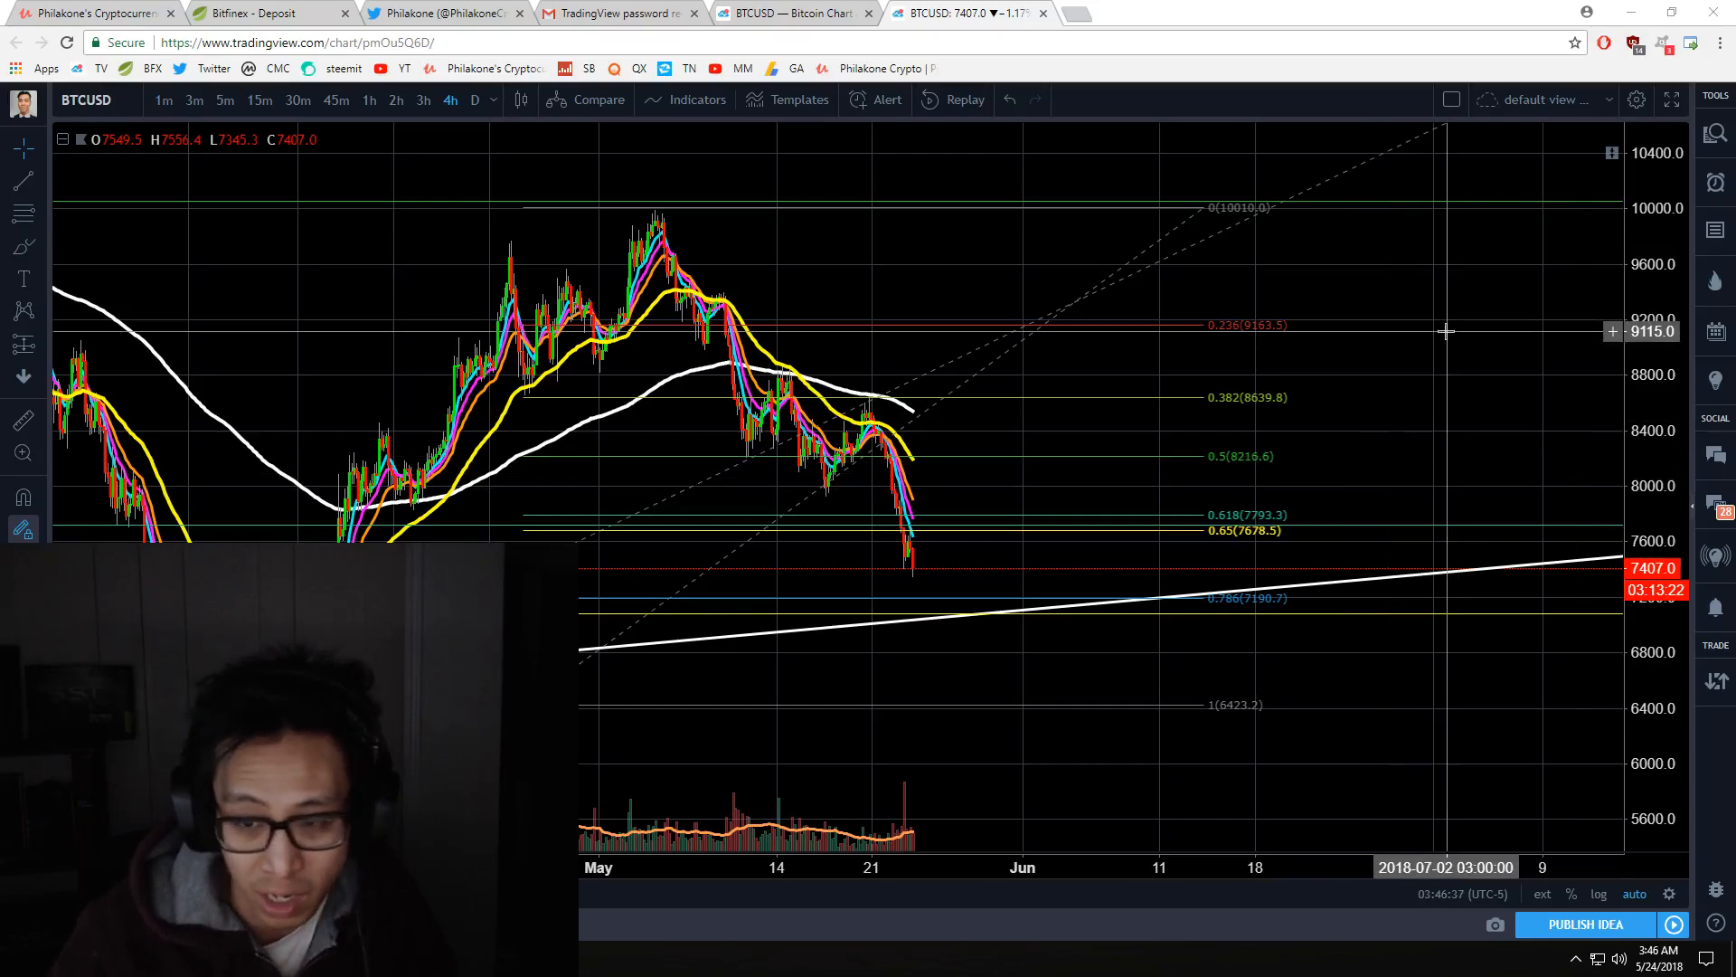
{"action": "mouse_move", "coordinate": [1411, 416]}
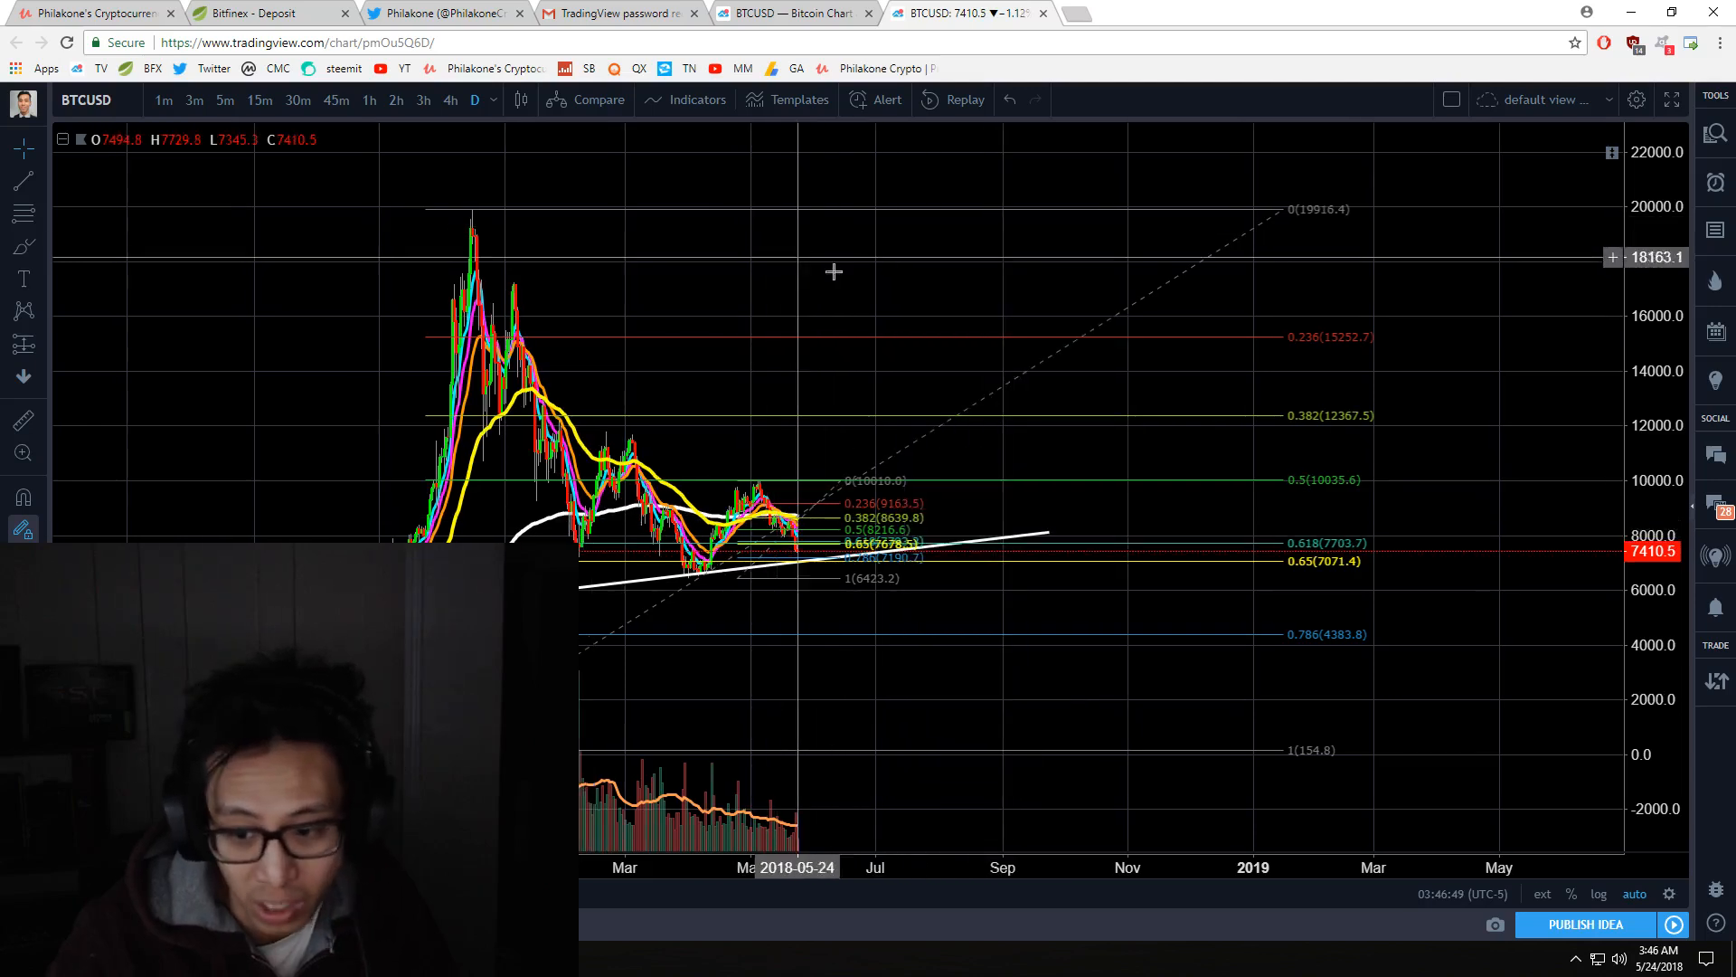
{"action": "mouse_move", "coordinate": [1325, 580]}
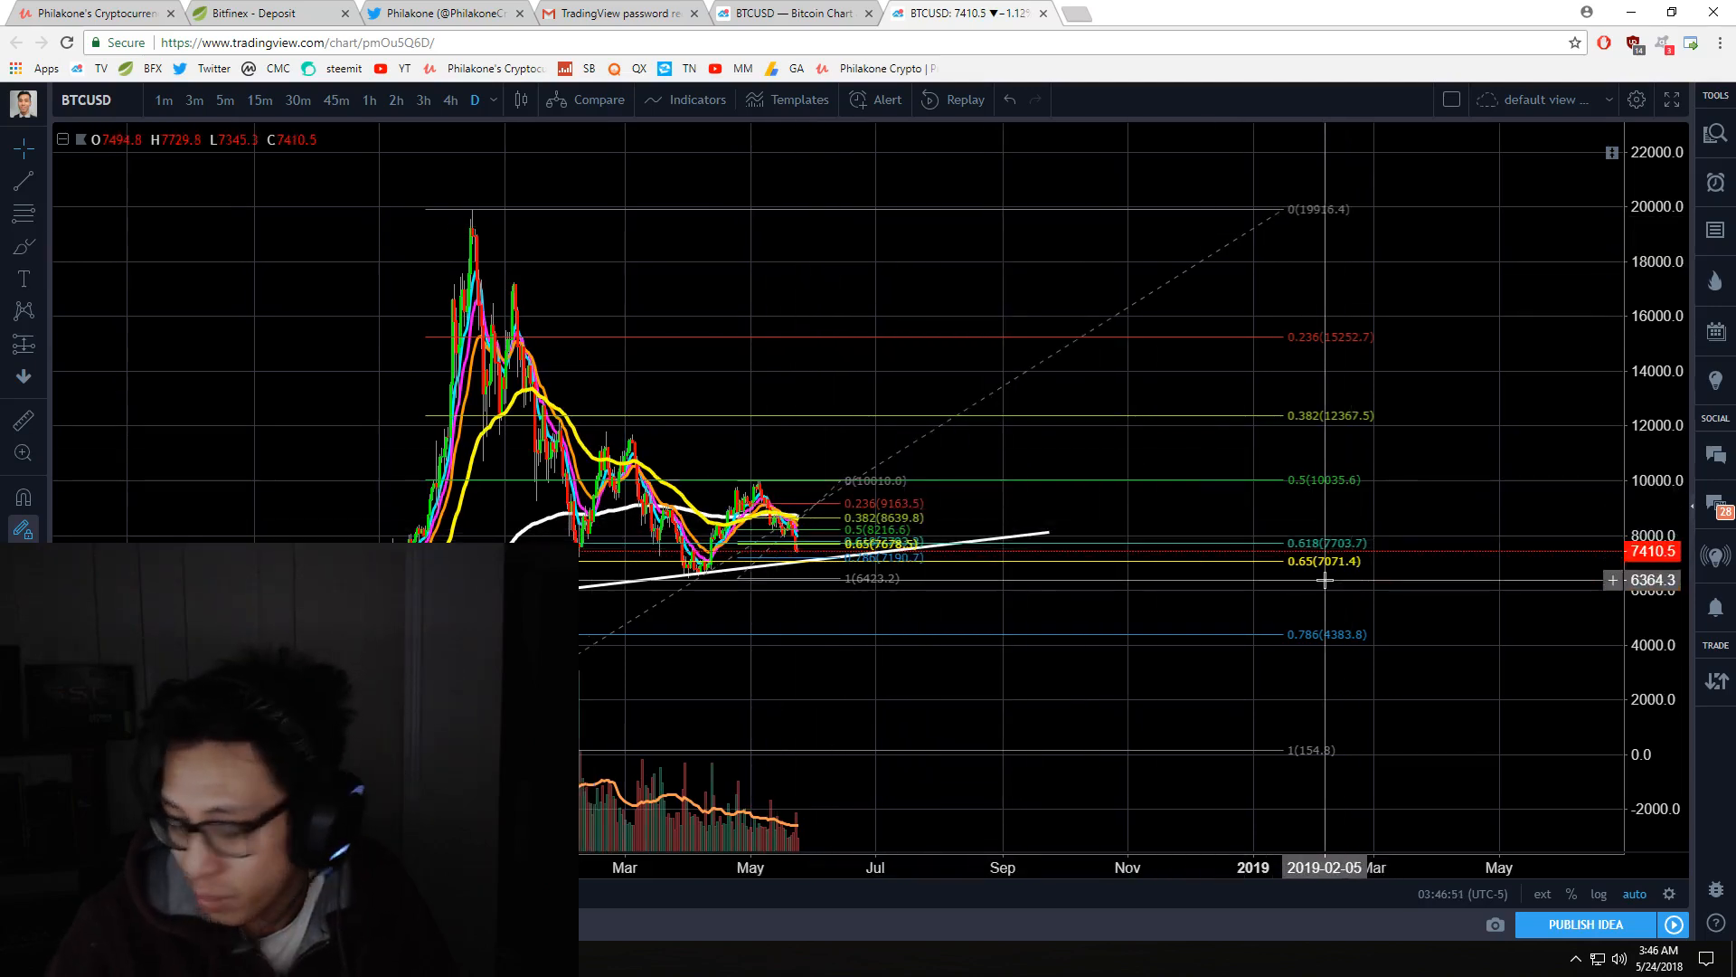